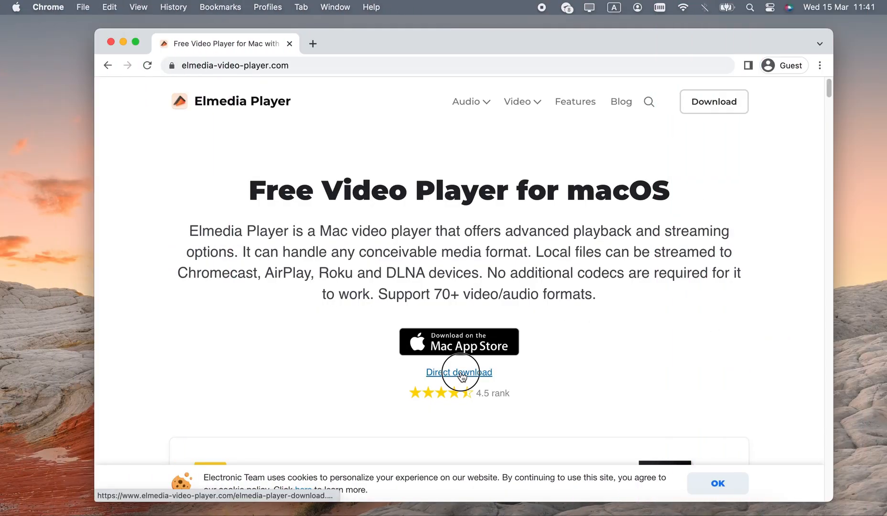
Step: Download Elmedia Player from the 'Direct download' link on elmedia-video-player.com
{"action": "left_click", "coordinate": [458, 372]}
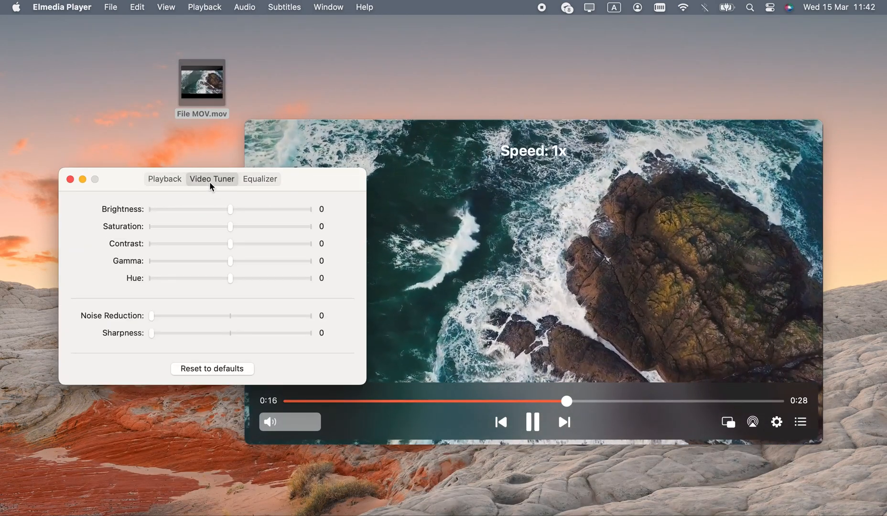
Step: Set Brightness to -14 and Saturation to 46, then open the Equalizer and add a bookmark
{"action": "left_click_drag", "start_coordinate": [231, 209], "coordinate": [219, 210]}
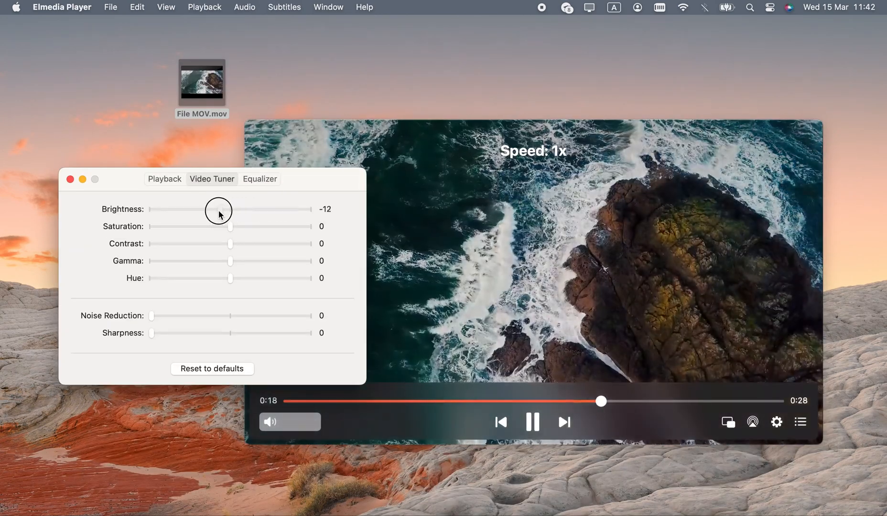
{"action": "left_click_drag", "start_coordinate": [231, 227], "coordinate": [267, 227]}
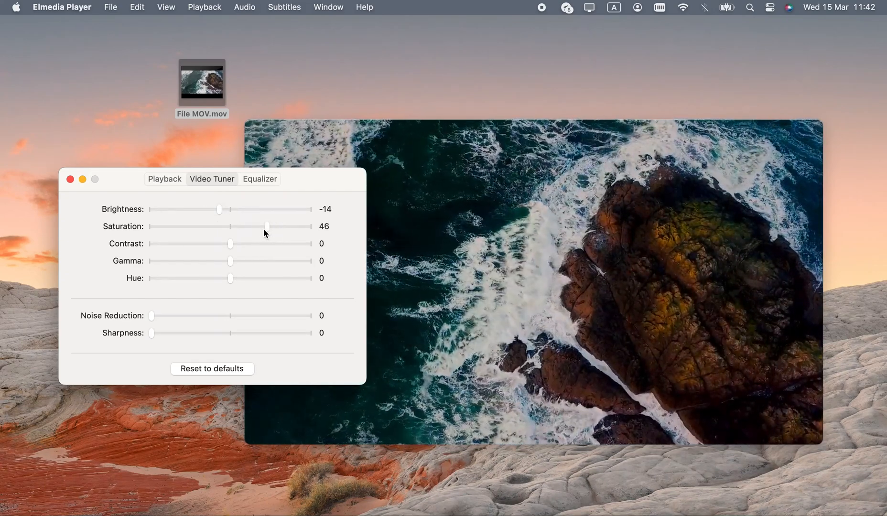
{"action": "left_click", "coordinate": [260, 179]}
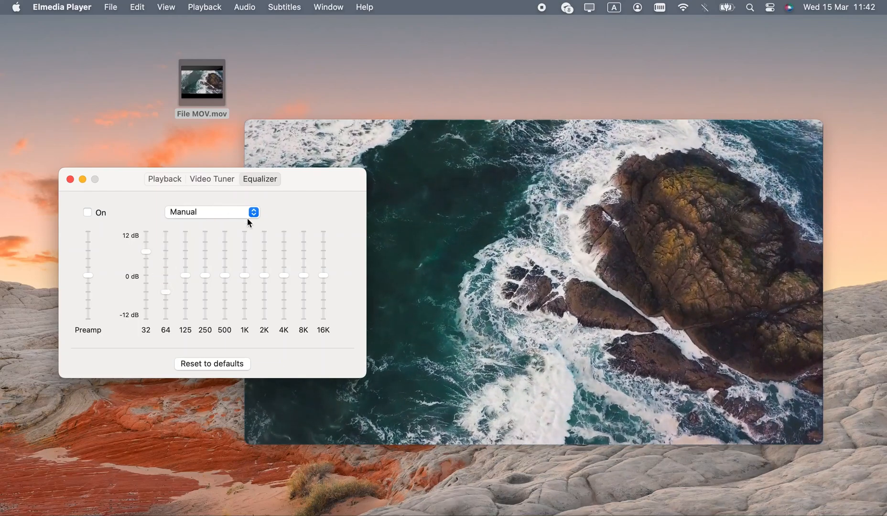
{"action": "left_click", "coordinate": [212, 212]}
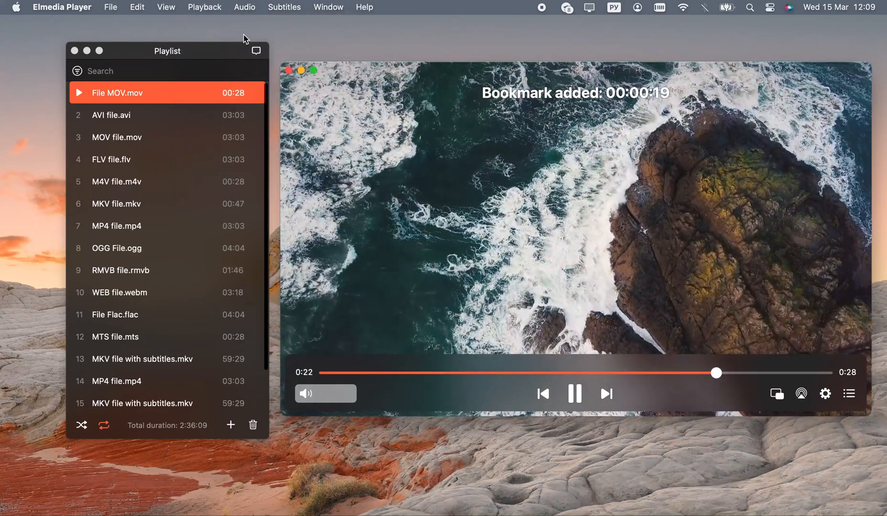
Step: Pause the ocean video and return to the 0:19 bookmark from the Playback menu
{"action": "left_click", "coordinate": [574, 393]}
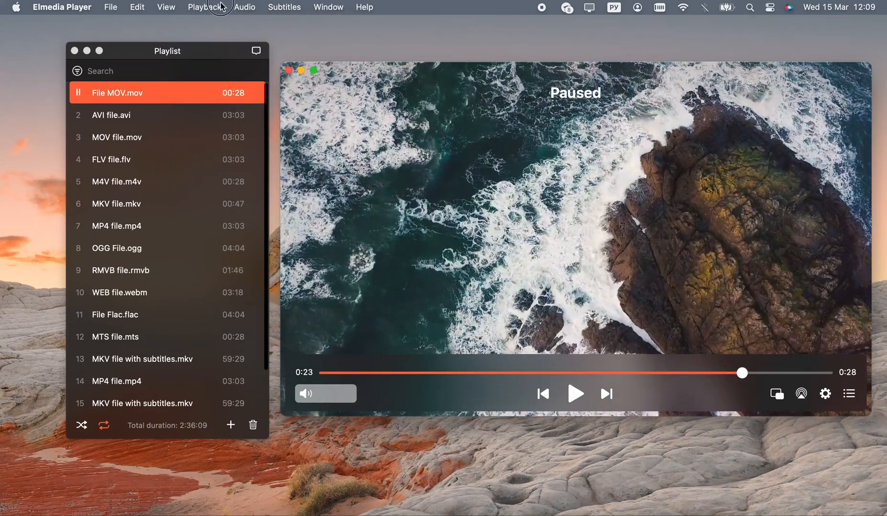
{"action": "left_click", "coordinate": [205, 7]}
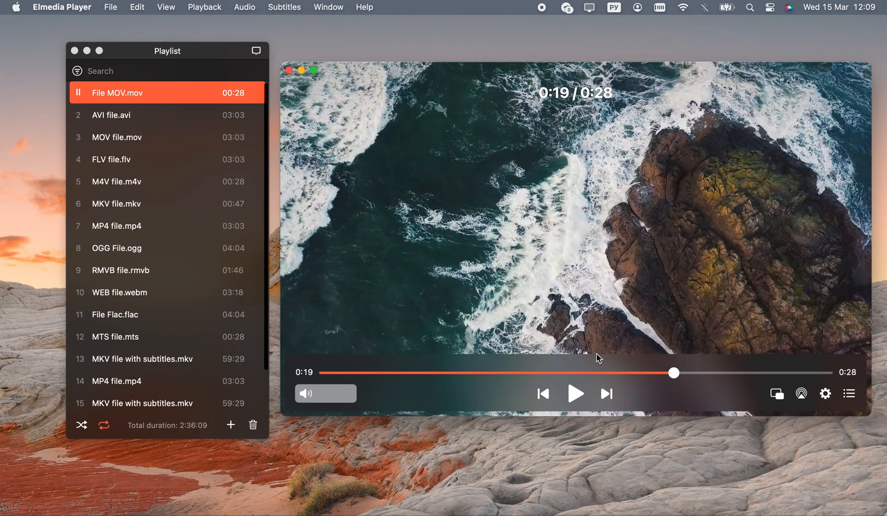
{"action": "left_click", "coordinate": [575, 394]}
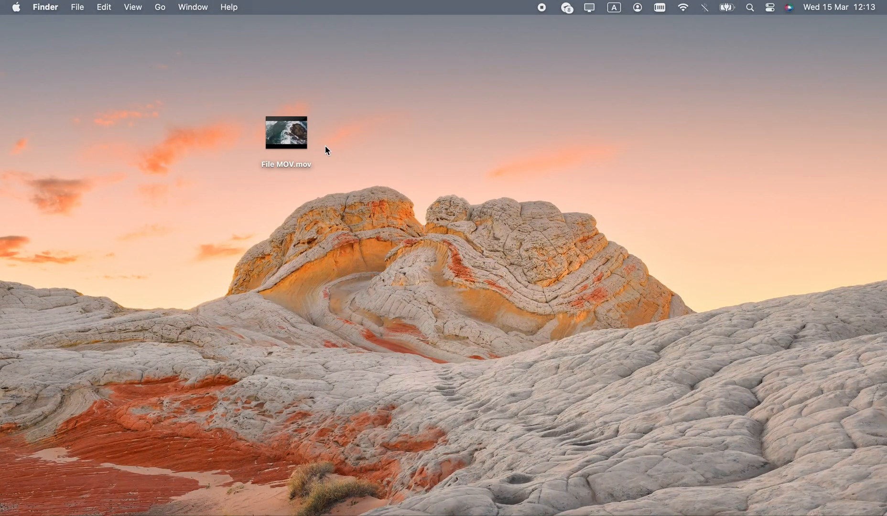
Step: Make Elmedia Player the always-open app for File MOV.mov, then launch the video
{"action": "right_click", "coordinate": [286, 134]}
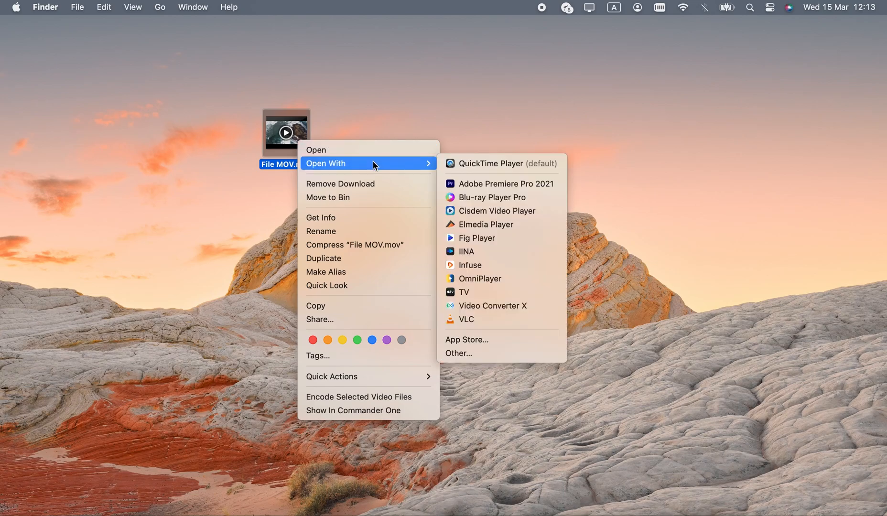
{"action": "mouse_move", "coordinate": [494, 355]}
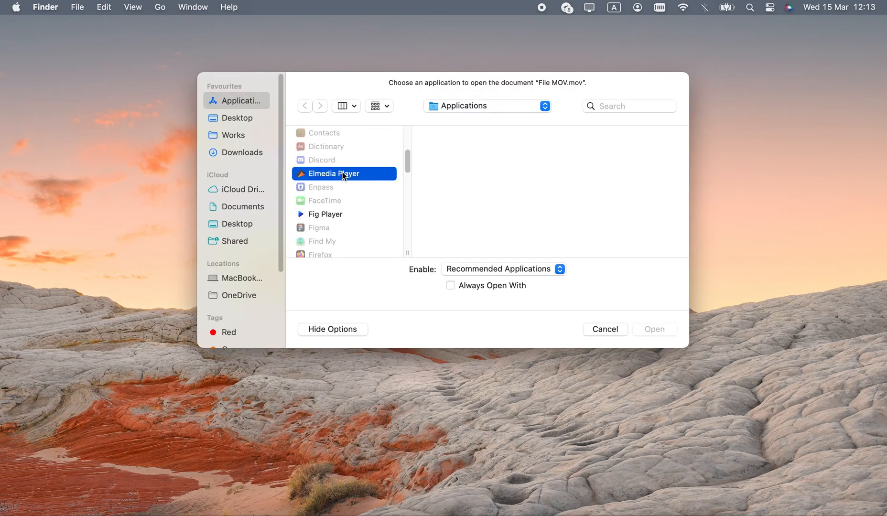
{"action": "left_click", "coordinate": [450, 286]}
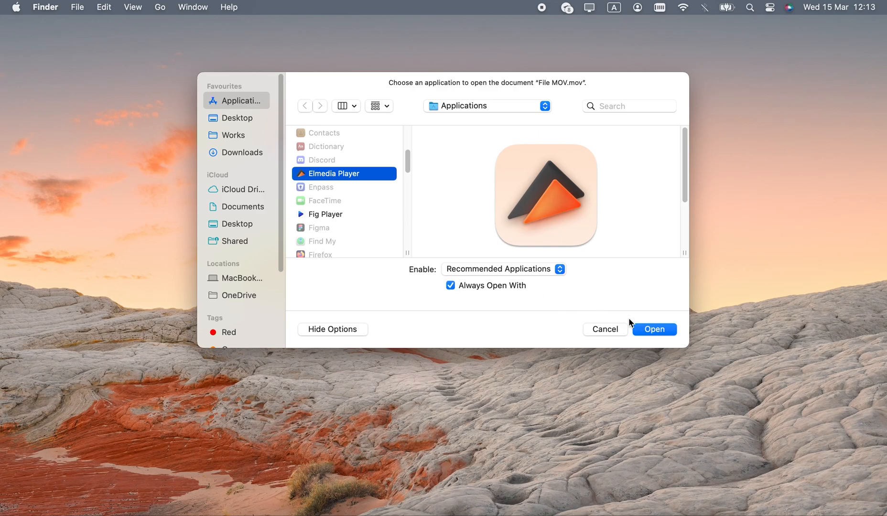
{"action": "left_click", "coordinate": [654, 329]}
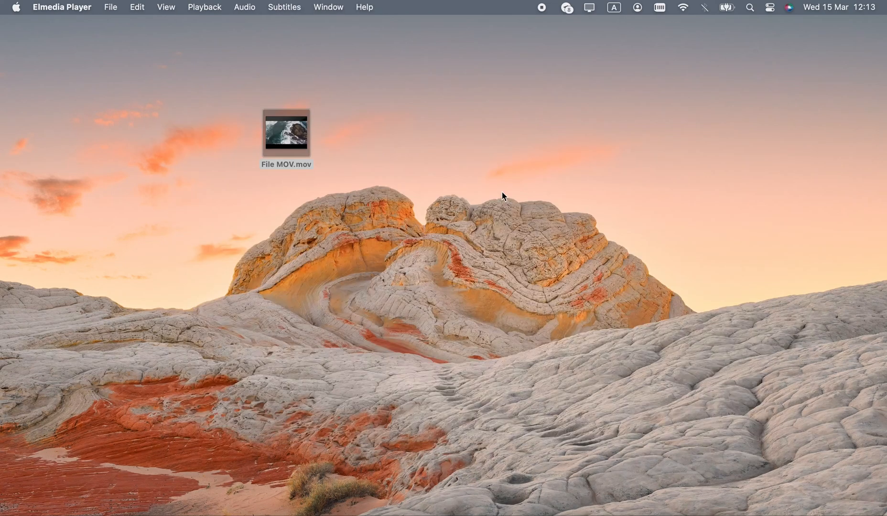
{"action": "double_click", "coordinate": [286, 135]}
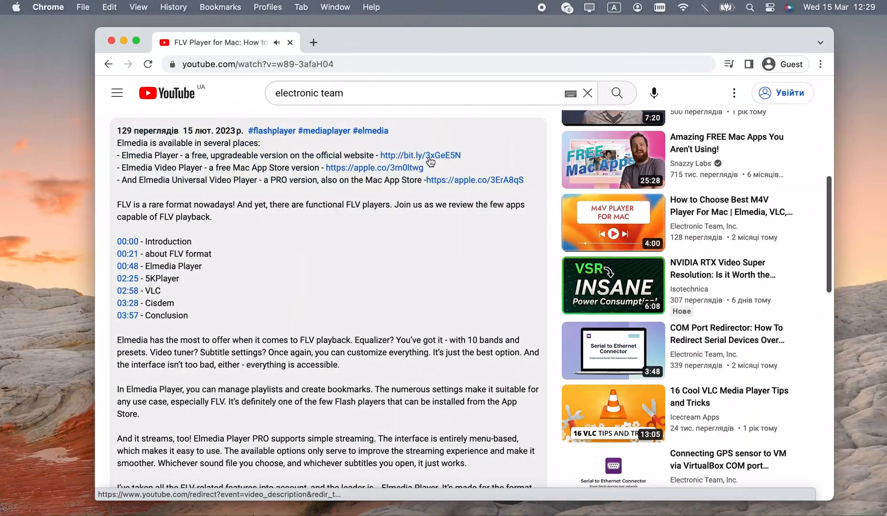
Step: Follow the YouTube Elmedia link, download the installer, and reach the Mac App Store listing
{"action": "left_click", "coordinate": [420, 155]}
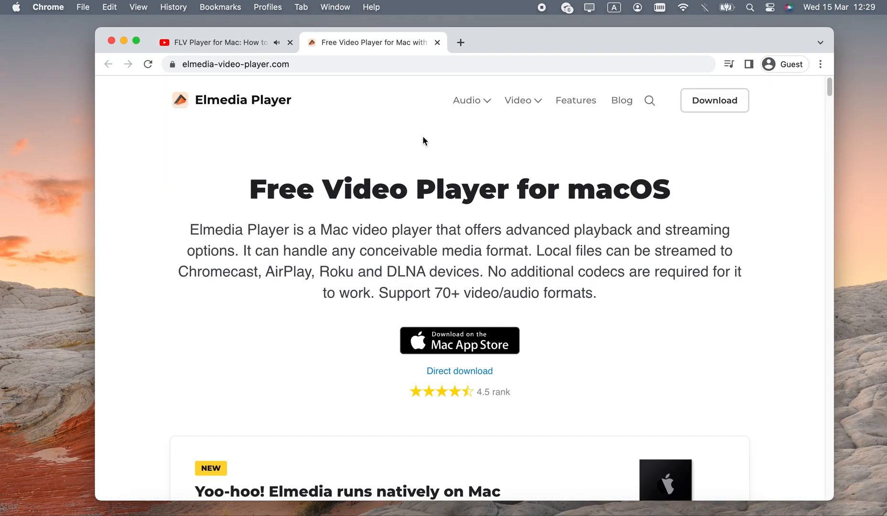
{"action": "left_click", "coordinate": [459, 372]}
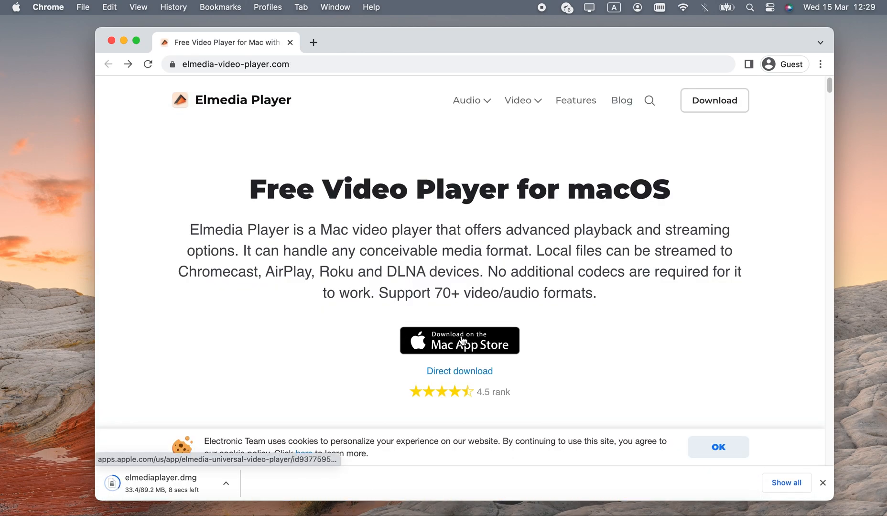
{"action": "left_click", "coordinate": [459, 341]}
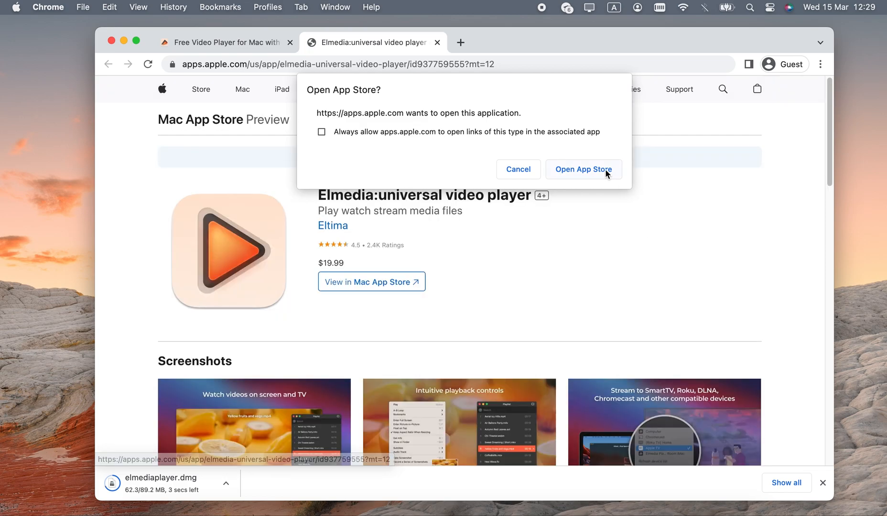
{"action": "left_click", "coordinate": [583, 169]}
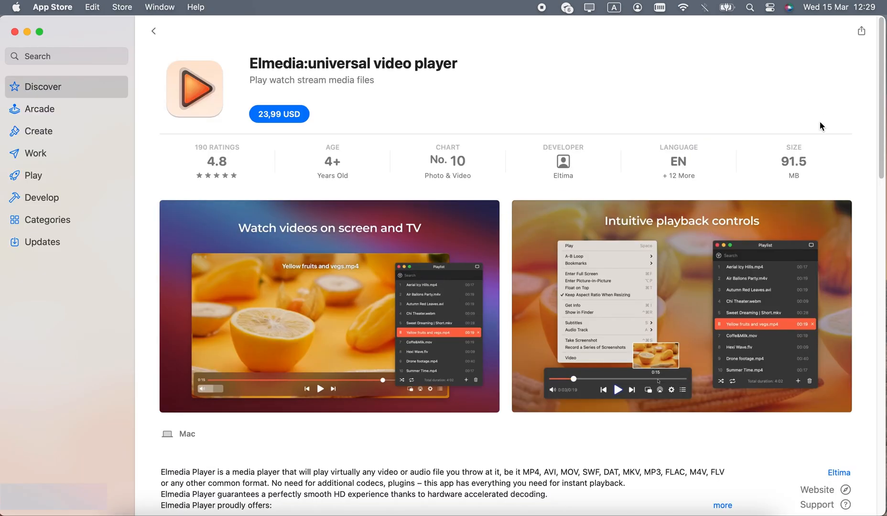
{"action": "scroll", "scroll_direction": "down", "scroll_amount": 3}
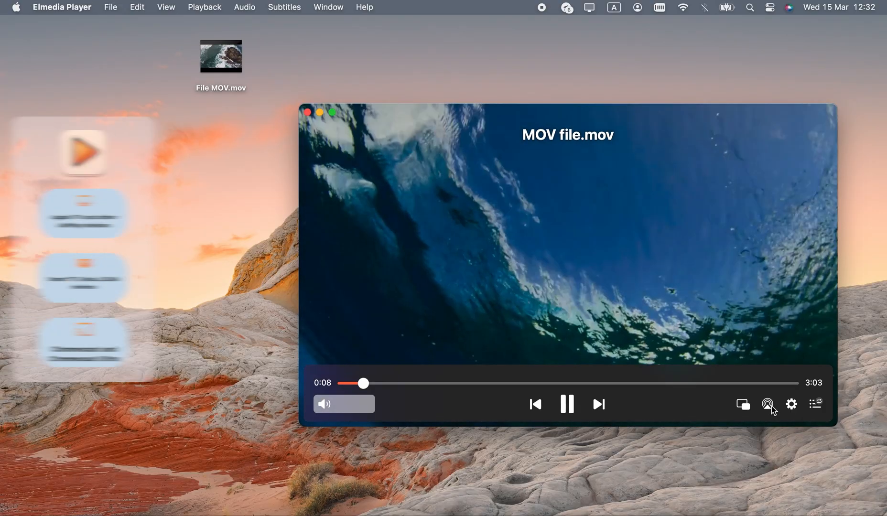
{"action": "left_click", "coordinate": [767, 403]}
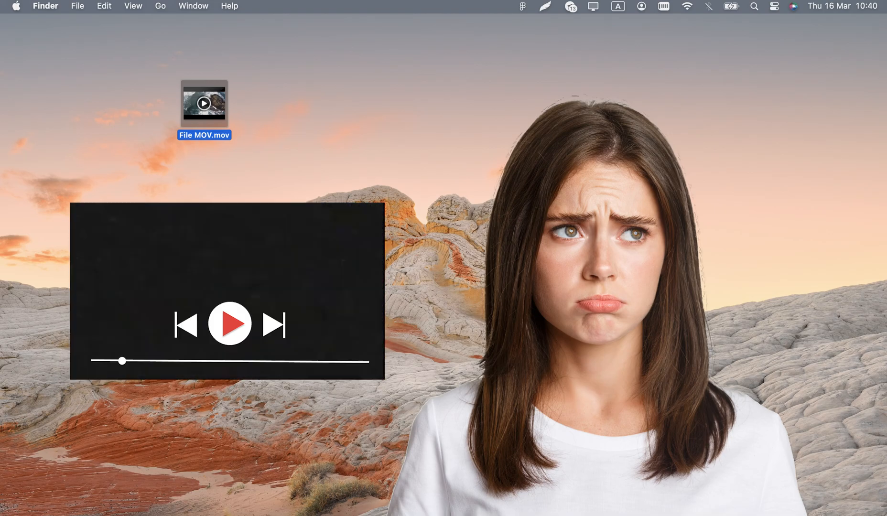
Step: Scroll the Wondershare Repairit page and start the 'TRY IT FREE' download
{"action": "left_click", "coordinate": [230, 323]}
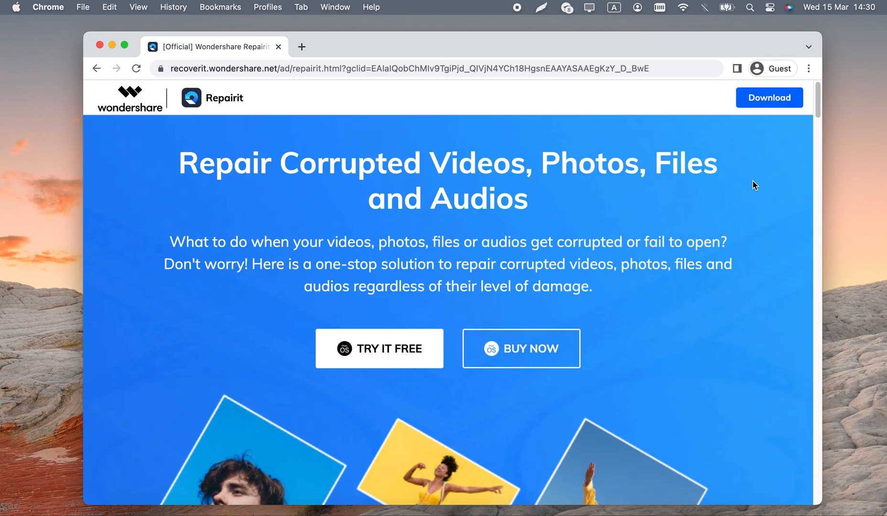
{"action": "scroll", "scroll_direction": "down", "scroll_amount": 3}
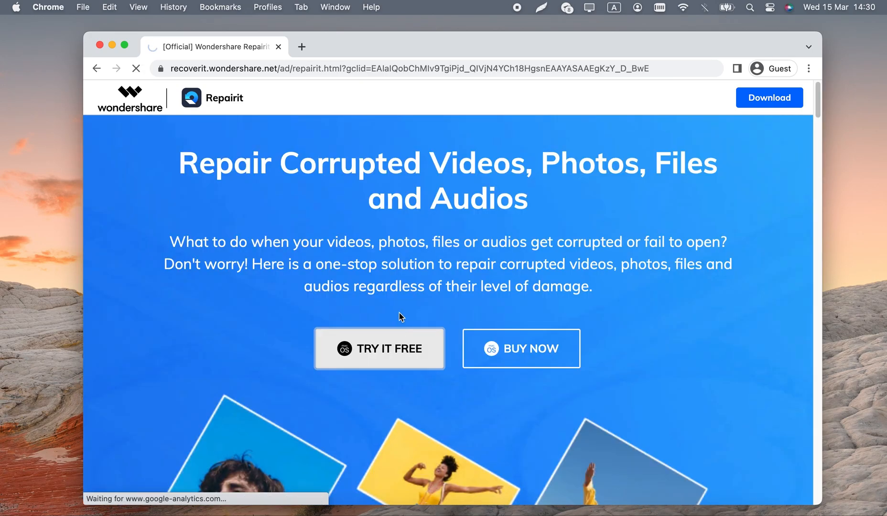
{"action": "left_click", "coordinate": [380, 348]}
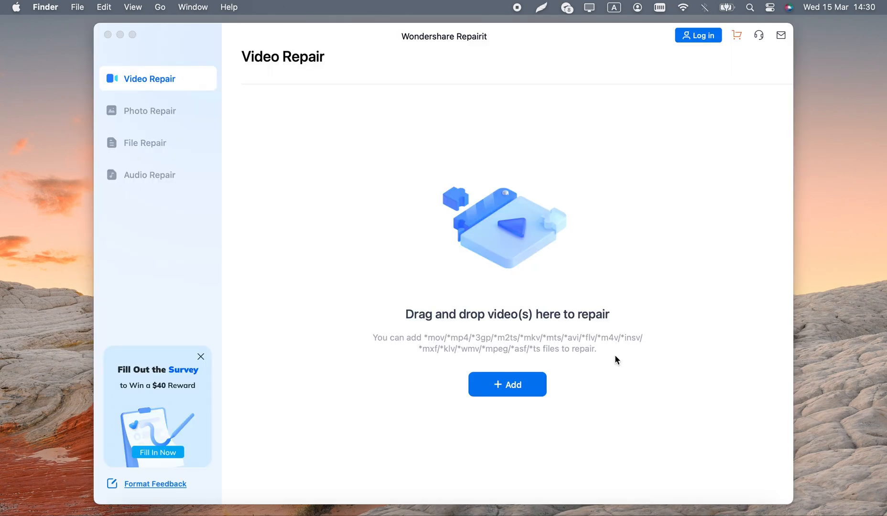
{"action": "mouse_move", "coordinate": [133, 8]}
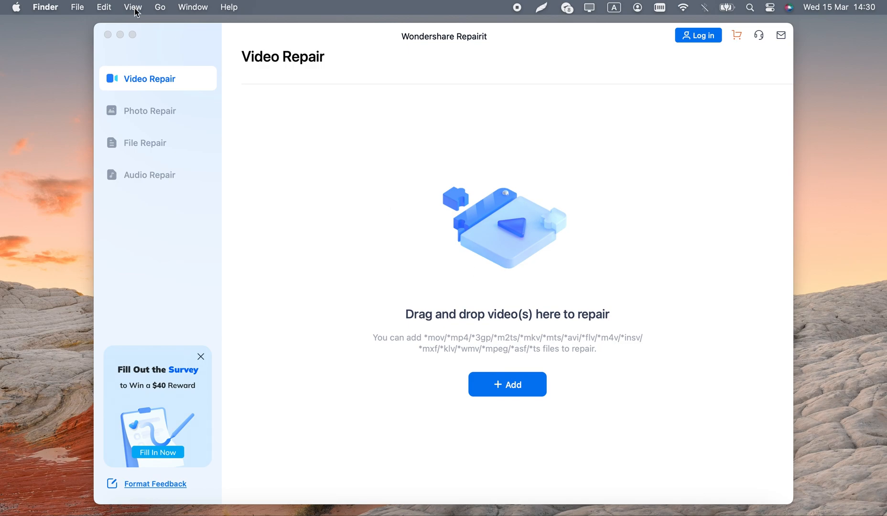
{"action": "mouse_move", "coordinate": [329, 64]}
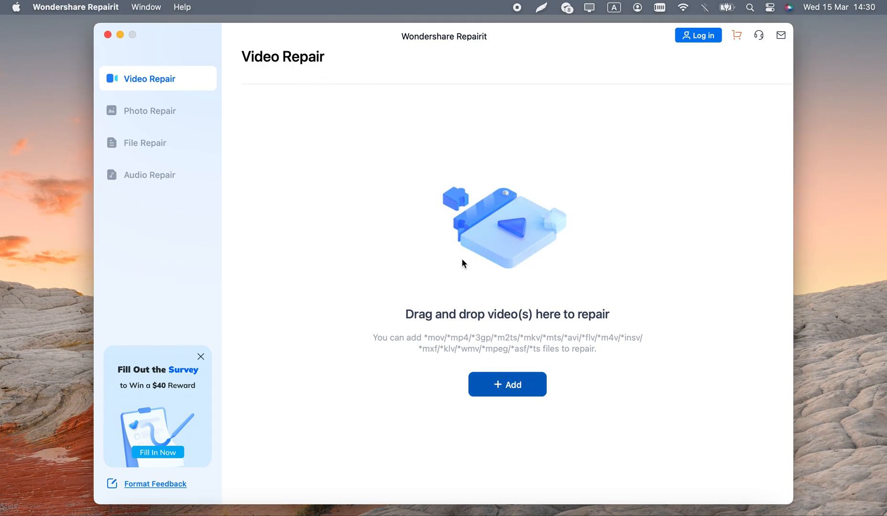
Step: Load File MOV.mov from the Desktop into Repairit and start the repair
{"action": "left_click", "coordinate": [507, 385]}
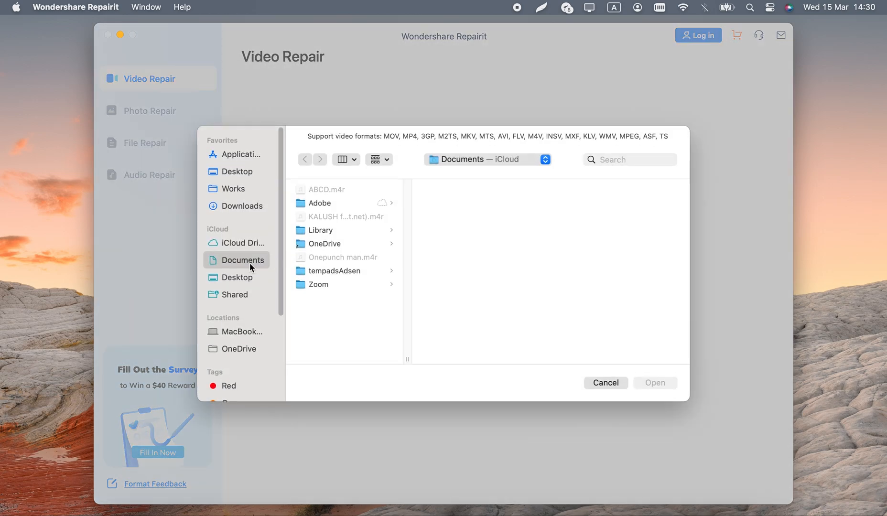
{"action": "left_click", "coordinate": [238, 278]}
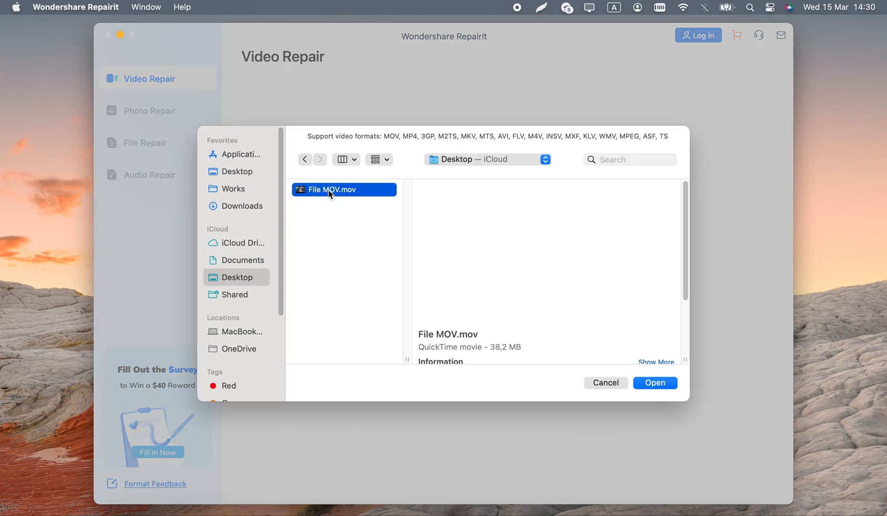
{"action": "left_click", "coordinate": [654, 383]}
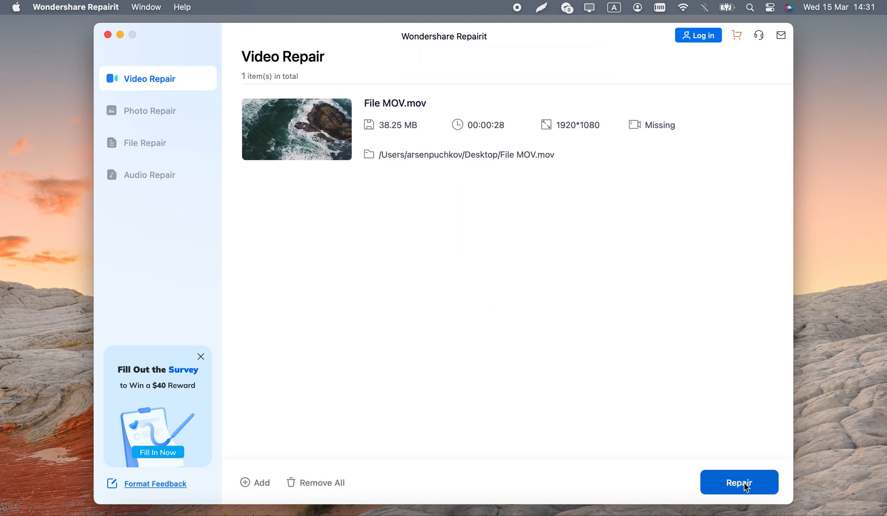
{"action": "left_click", "coordinate": [739, 482]}
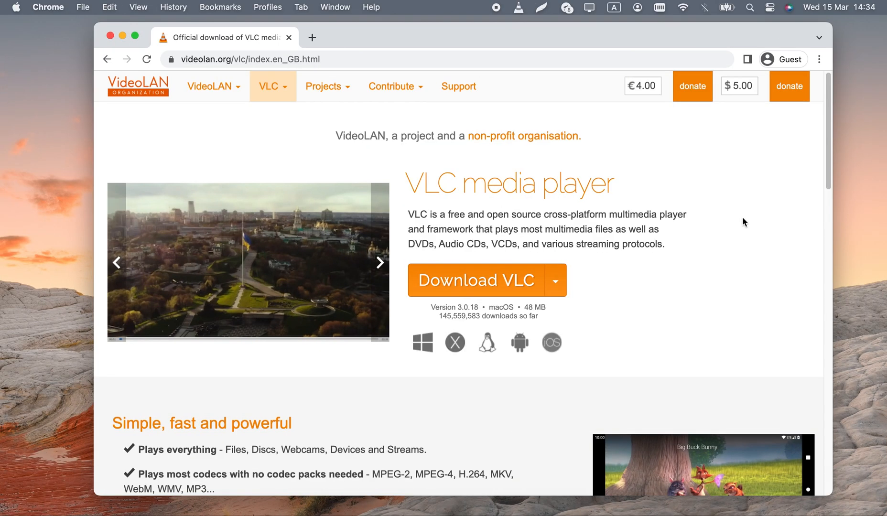
{"action": "scroll", "scroll_direction": "down", "scroll_amount": 3}
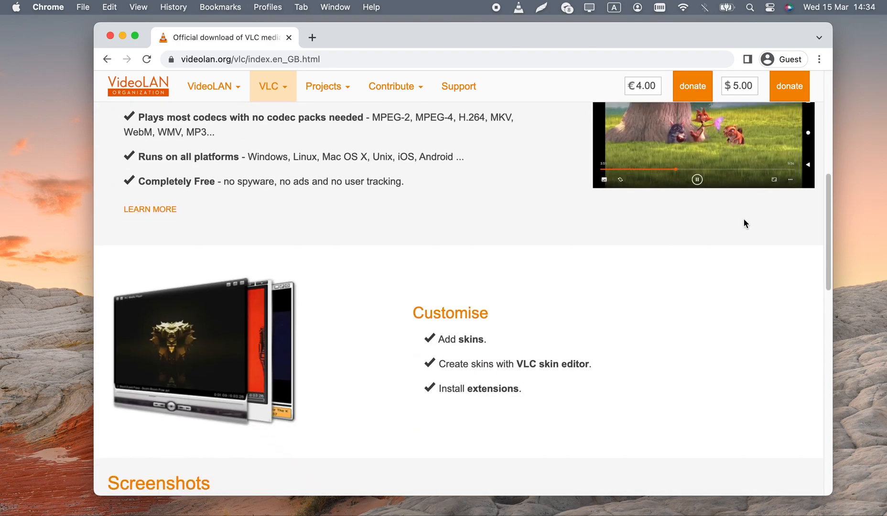
{"action": "scroll", "scroll_direction": "down", "scroll_amount": 3}
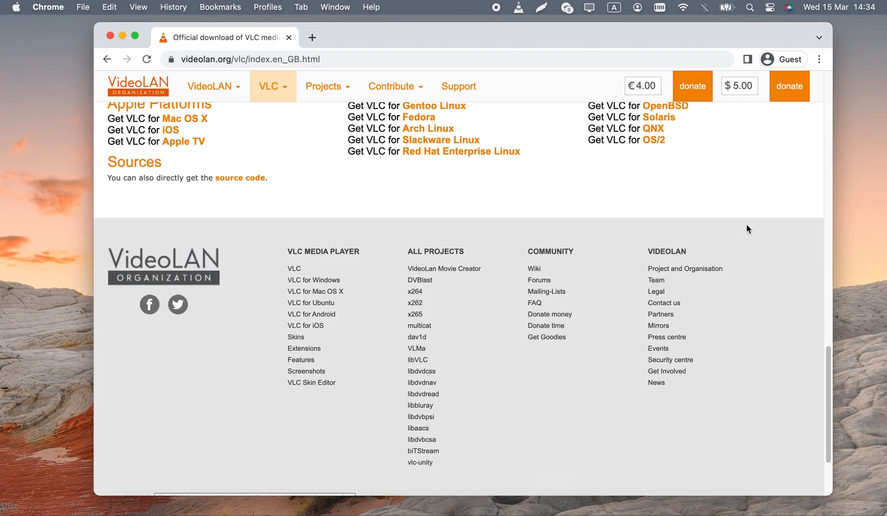
{"action": "scroll", "scroll_direction": "up", "scroll_amount": 3}
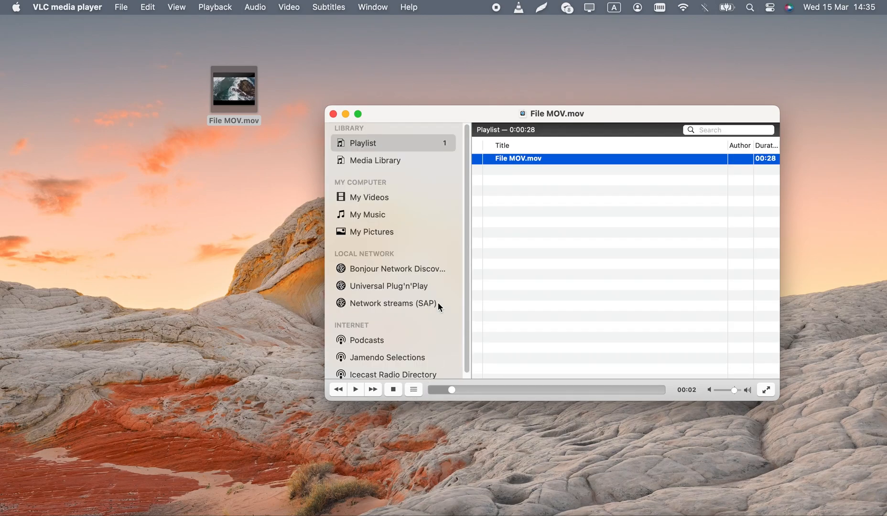
Step: Open VLC's Convert/Stream window and drop File MOV.mov in as the source media
{"action": "left_click", "coordinate": [366, 336]}
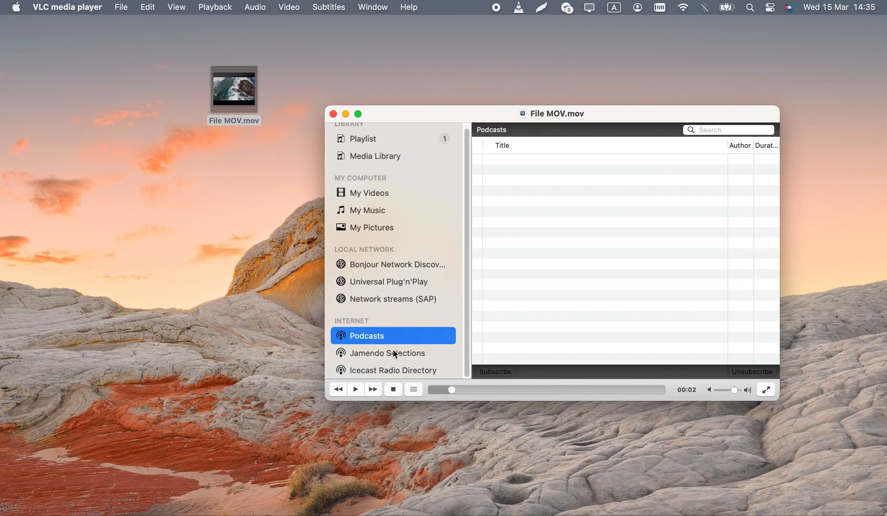
{"action": "left_click", "coordinate": [121, 6]}
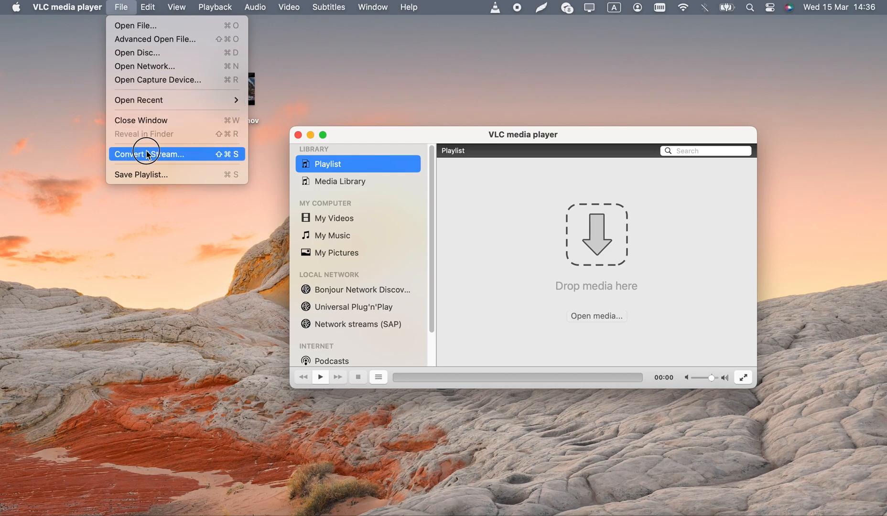
{"action": "left_click", "coordinate": [149, 154]}
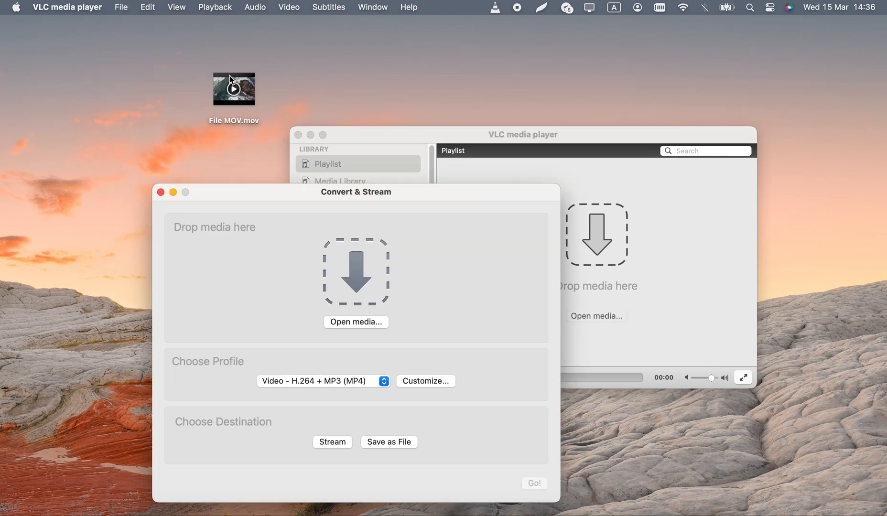
{"action": "left_click_drag", "start_coordinate": [233, 88], "coordinate": [356, 271]}
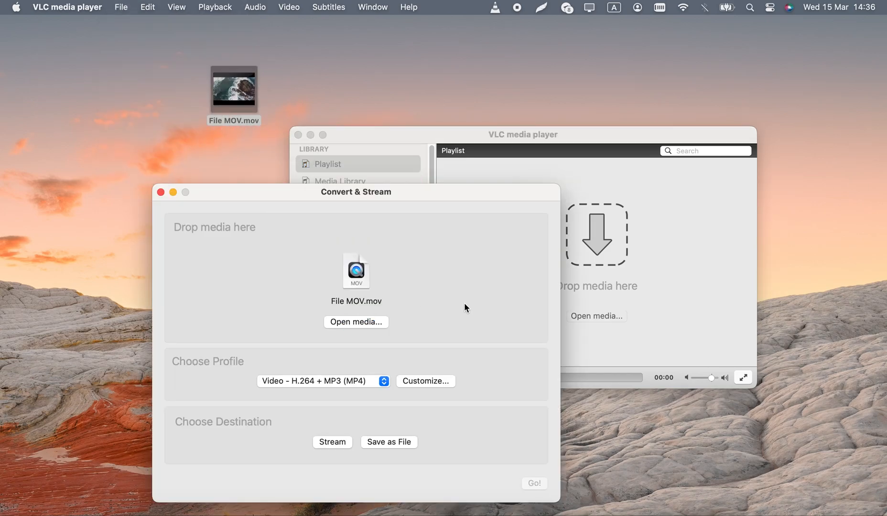
Step: Keep the Video - H.264 + MP3 (MP4) profile and save the output as a file
{"action": "left_click", "coordinate": [323, 381]}
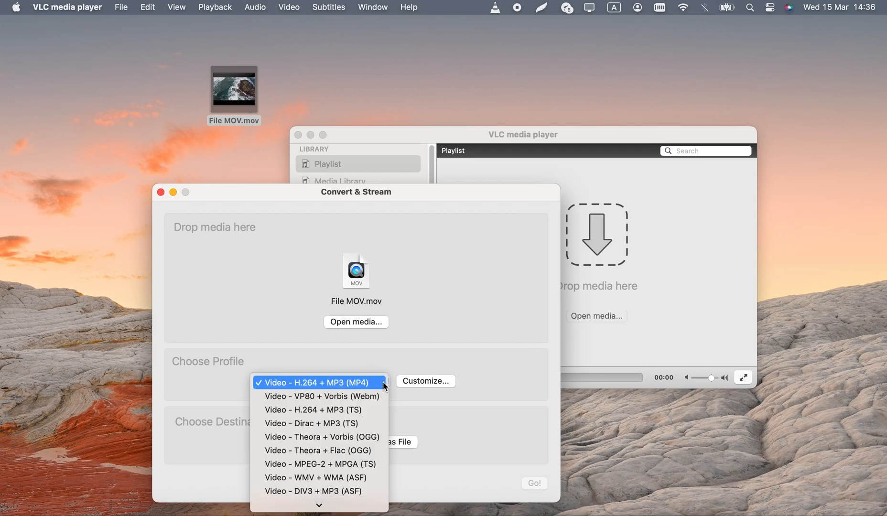
{"action": "left_click", "coordinate": [317, 382]}
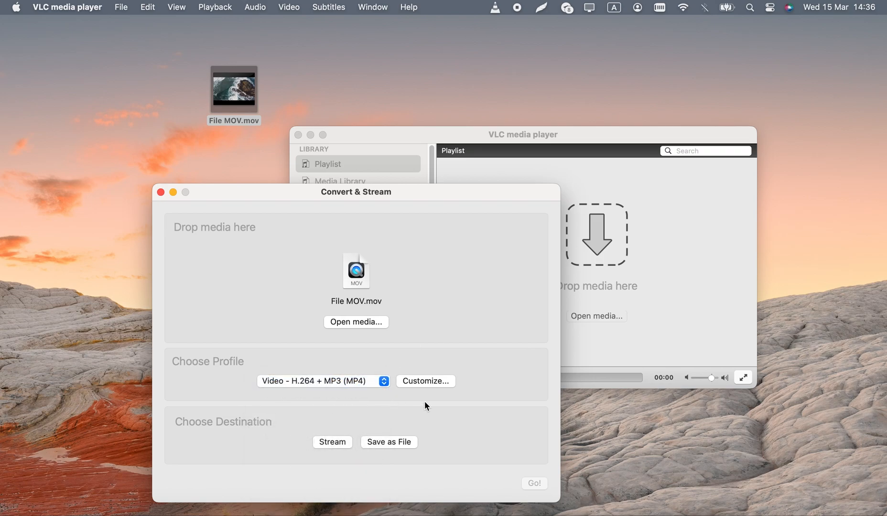
{"action": "left_click", "coordinate": [389, 443]}
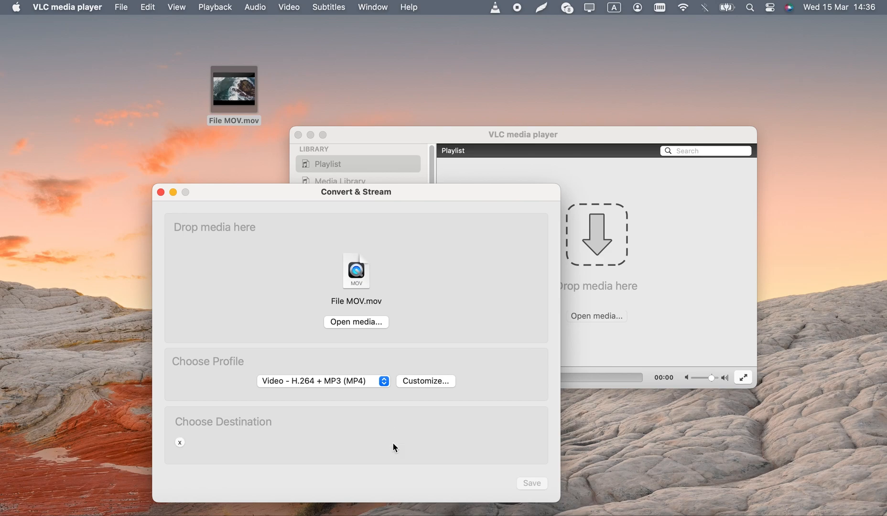
{"action": "left_click", "coordinate": [485, 444]}
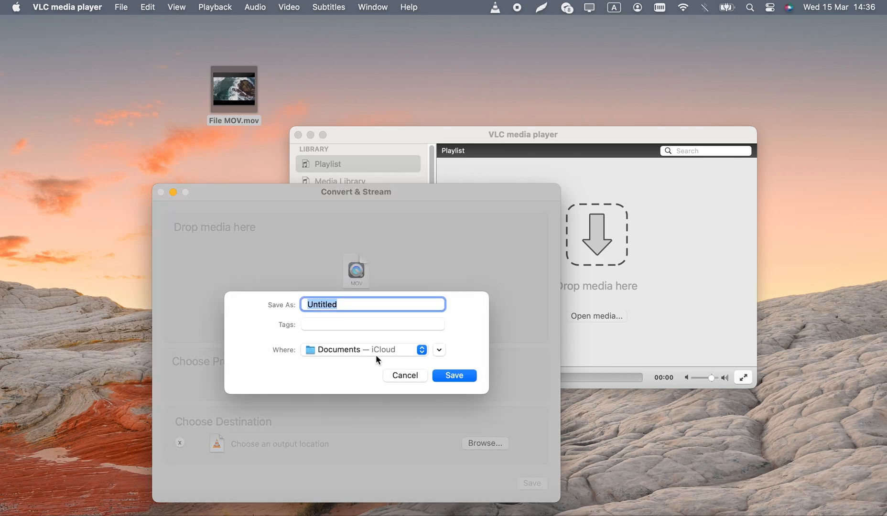
{"action": "left_click", "coordinate": [421, 350]}
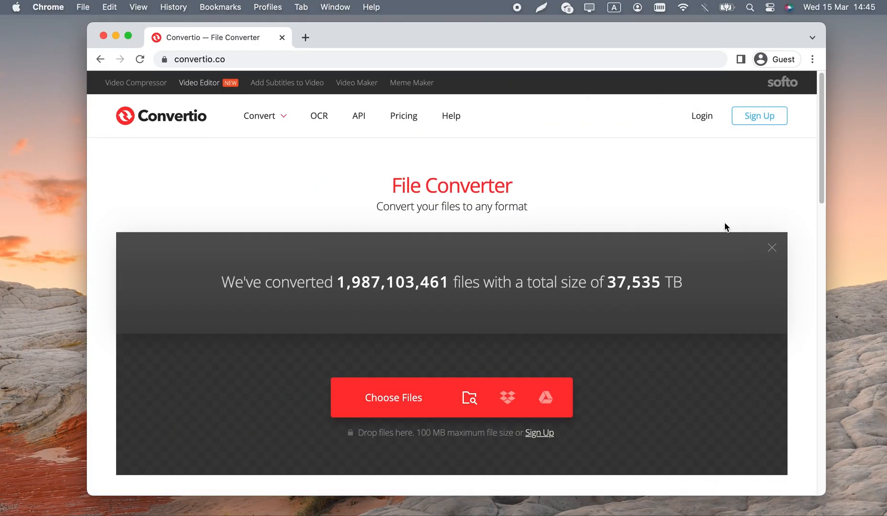
{"action": "mouse_move", "coordinate": [736, 192]}
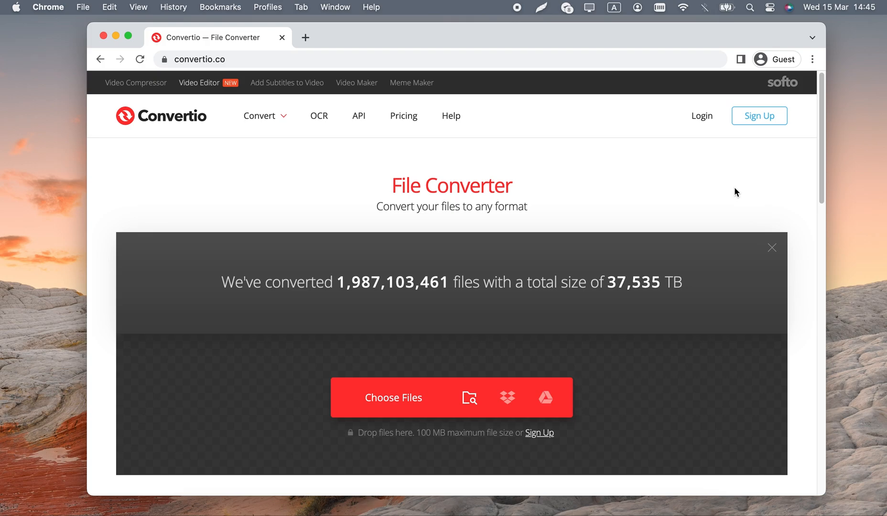
{"action": "scroll", "scroll_direction": "down", "scroll_amount": 3}
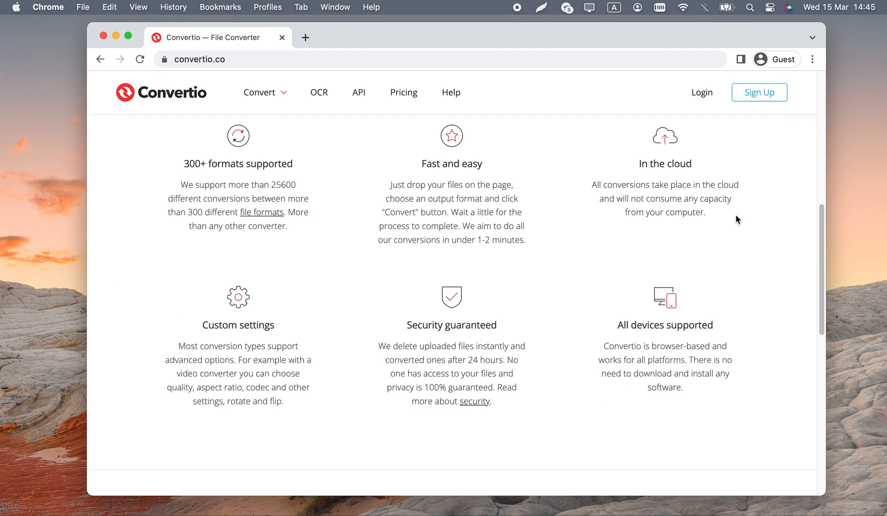
{"action": "scroll", "scroll_direction": "down", "scroll_amount": 3}
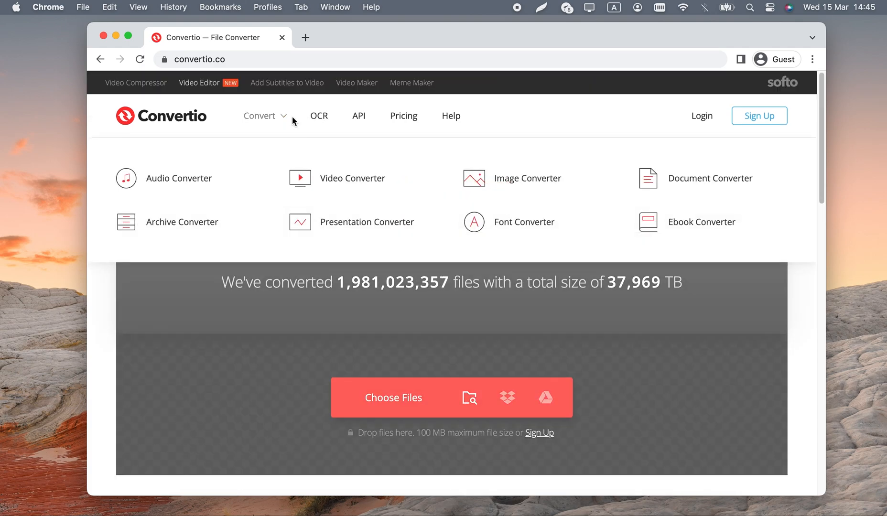
{"action": "mouse_move", "coordinate": [574, 236]}
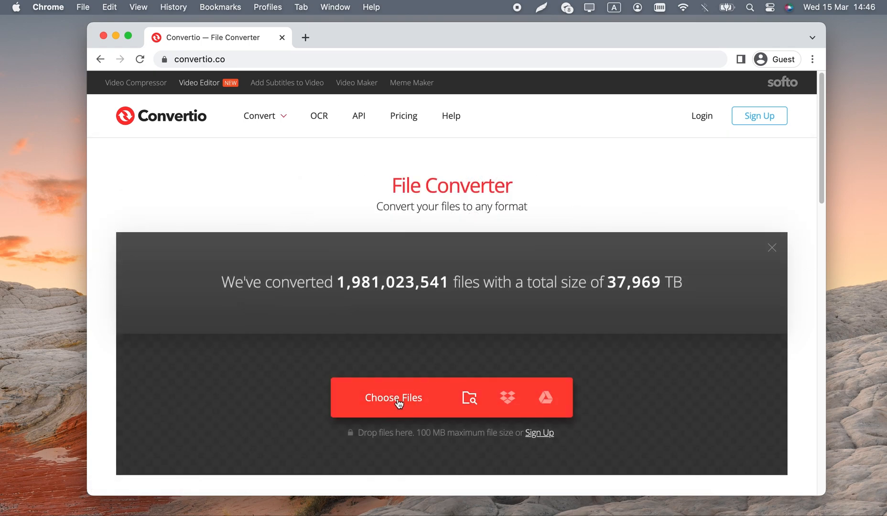
Step: Upload File MOV.mov from the Desktop to Convertio
{"action": "left_click", "coordinate": [393, 397]}
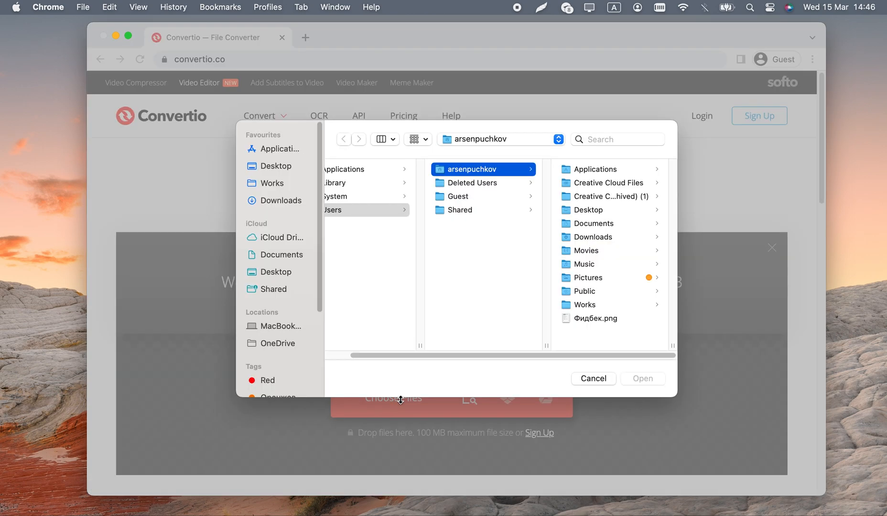
{"action": "left_click", "coordinate": [276, 271]}
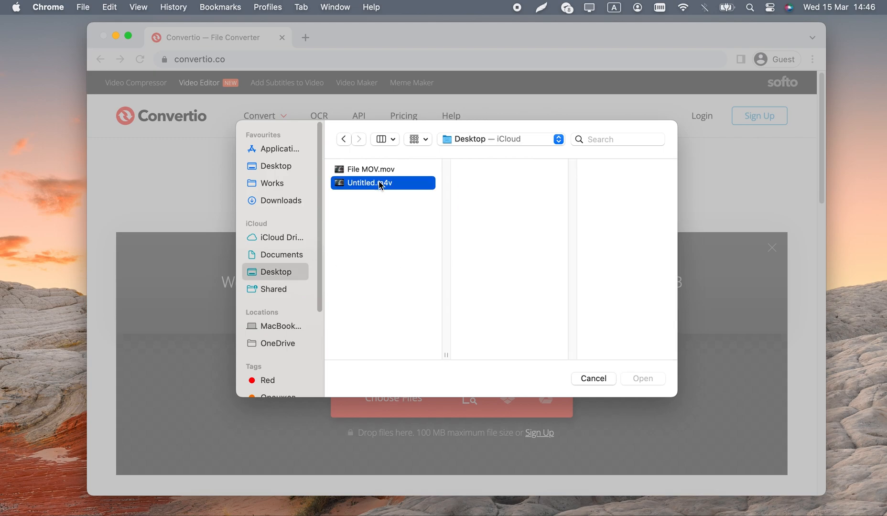
{"action": "left_click", "coordinate": [642, 378]}
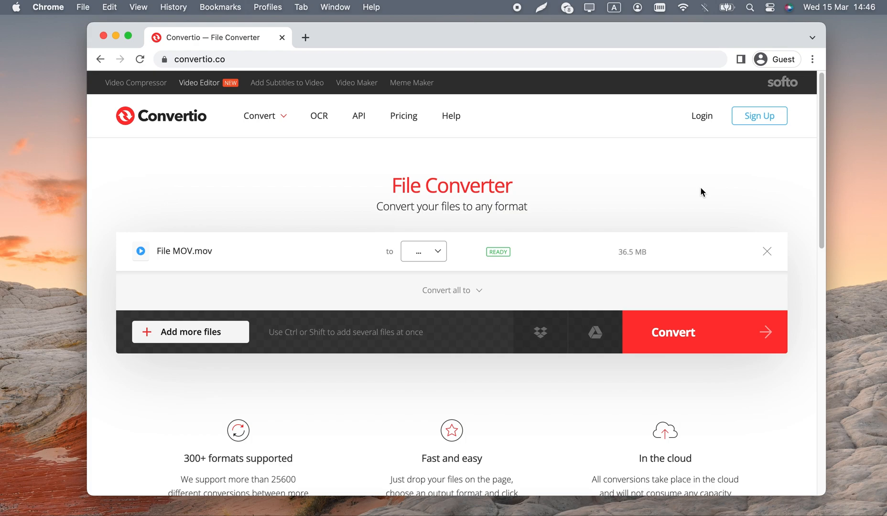
Step: Set the output format to Video > MP4 and convert the file
{"action": "left_click", "coordinate": [423, 252]}
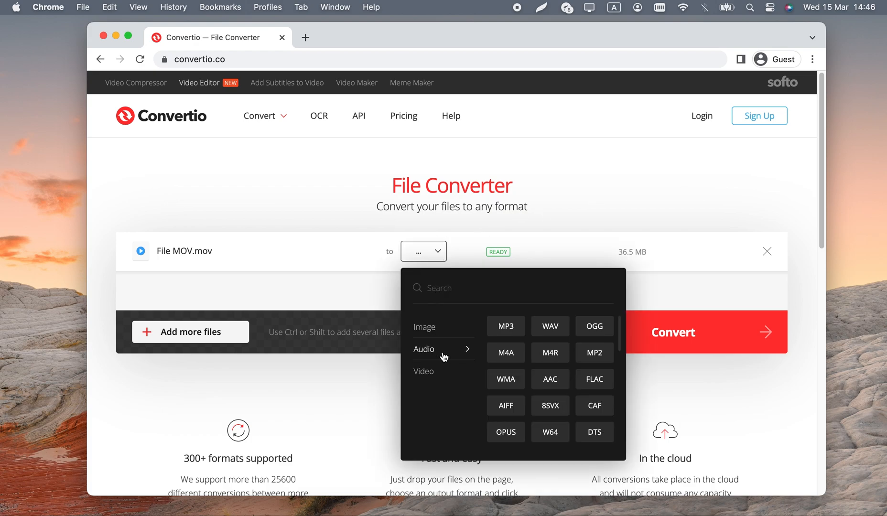
{"action": "left_click", "coordinate": [424, 372]}
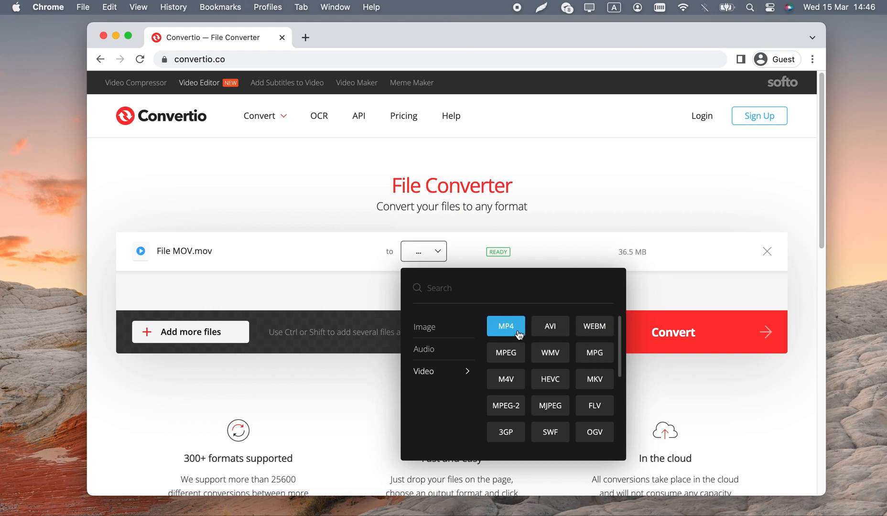
{"action": "left_click", "coordinate": [505, 326]}
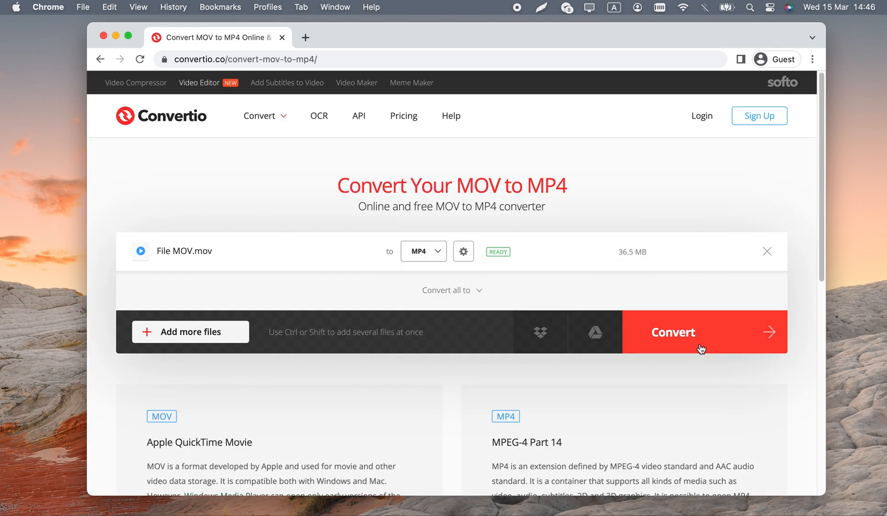
{"action": "left_click", "coordinate": [673, 333]}
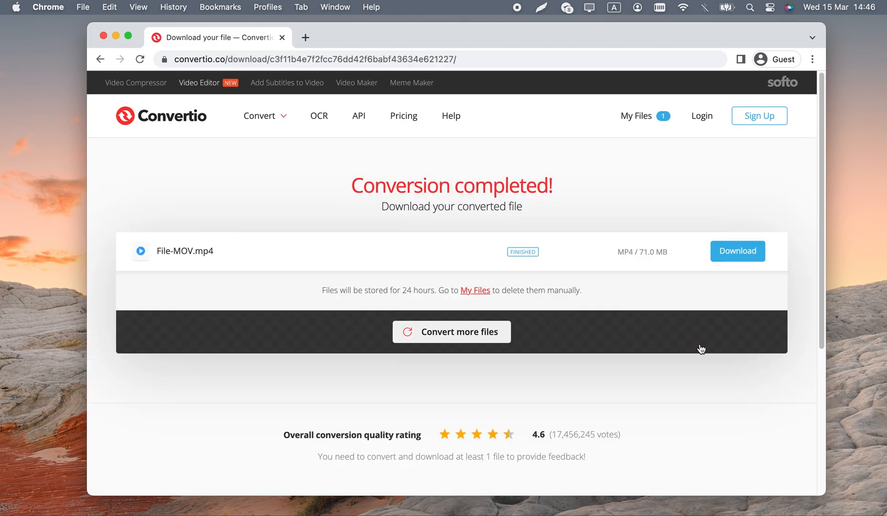
{"action": "left_click", "coordinate": [738, 251]}
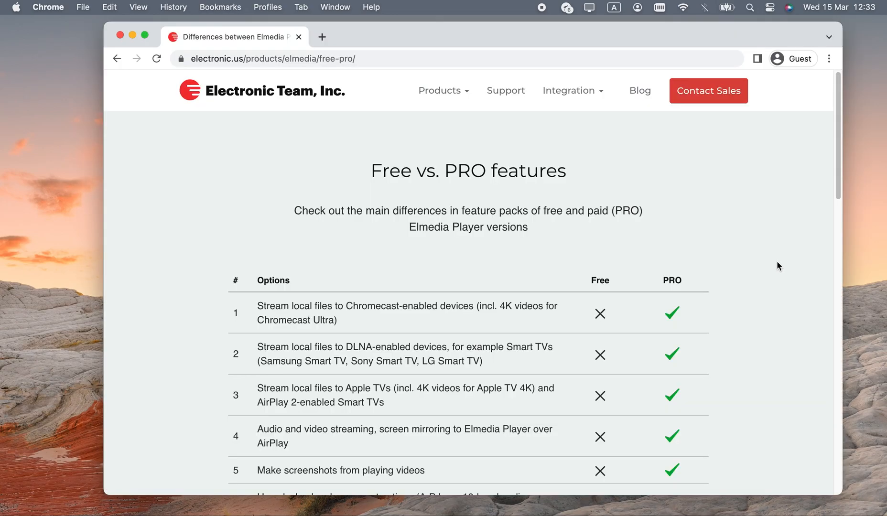
Step: Scroll through the Elmedia Player Free vs. PRO features table
{"action": "scroll", "scroll_direction": "down", "scroll_amount": 3}
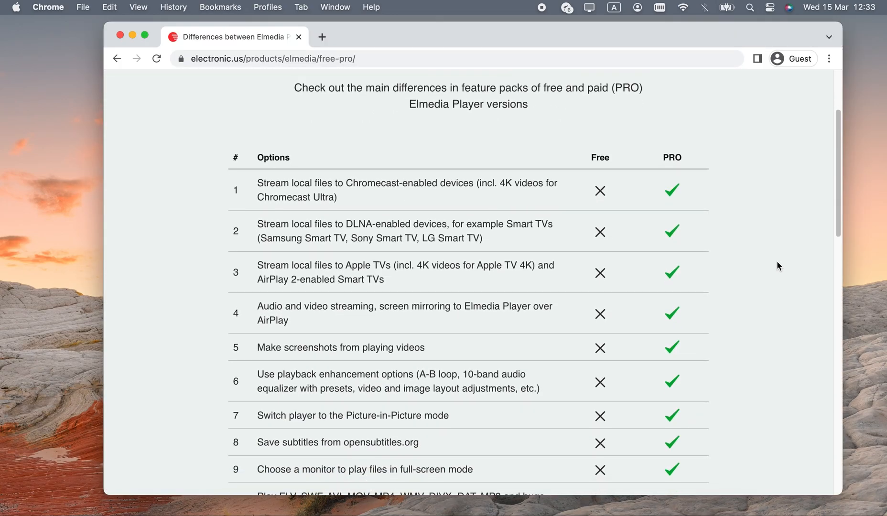
{"action": "scroll", "scroll_direction": "down", "scroll_amount": 3}
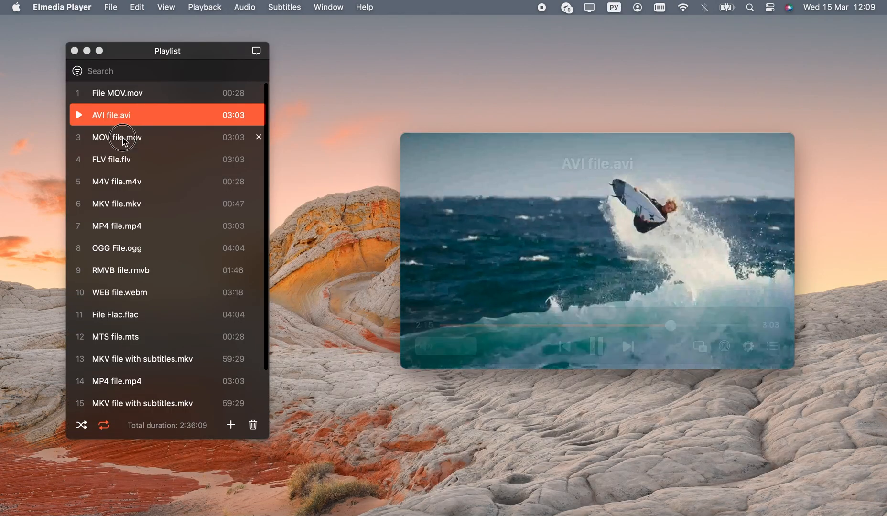
Step: Switch playback to MOV file.mov, the third item in the Playlist window
{"action": "double_click", "coordinate": [118, 137]}
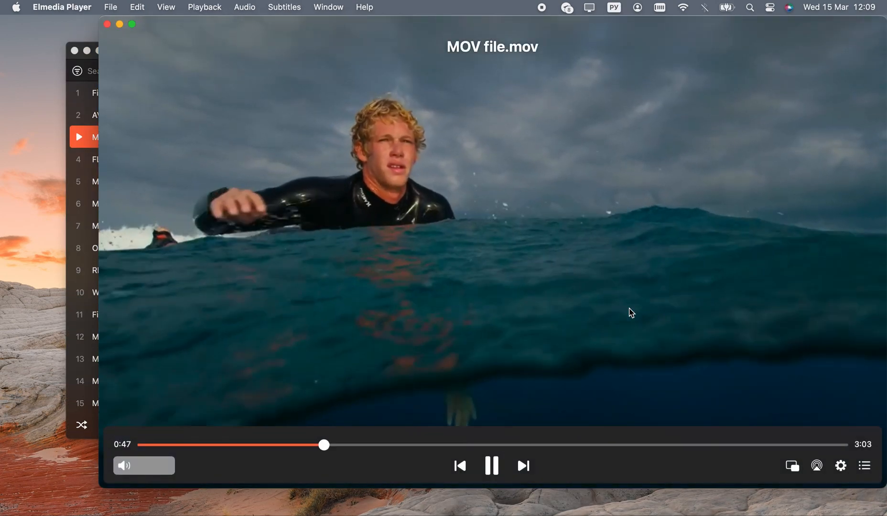